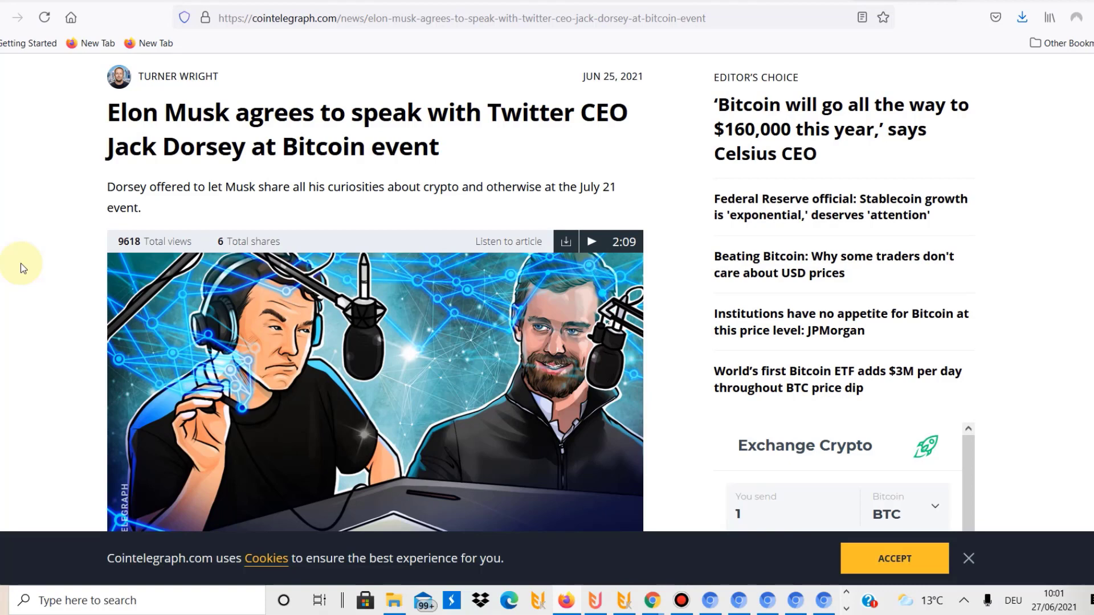
scroll(down, 3)
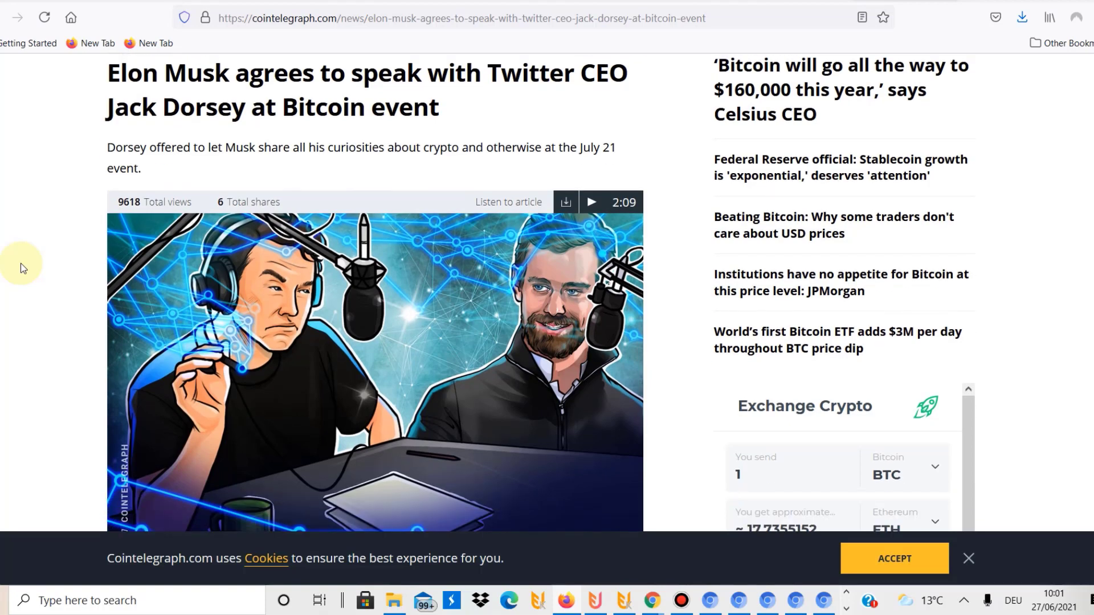
scroll(down, 3)
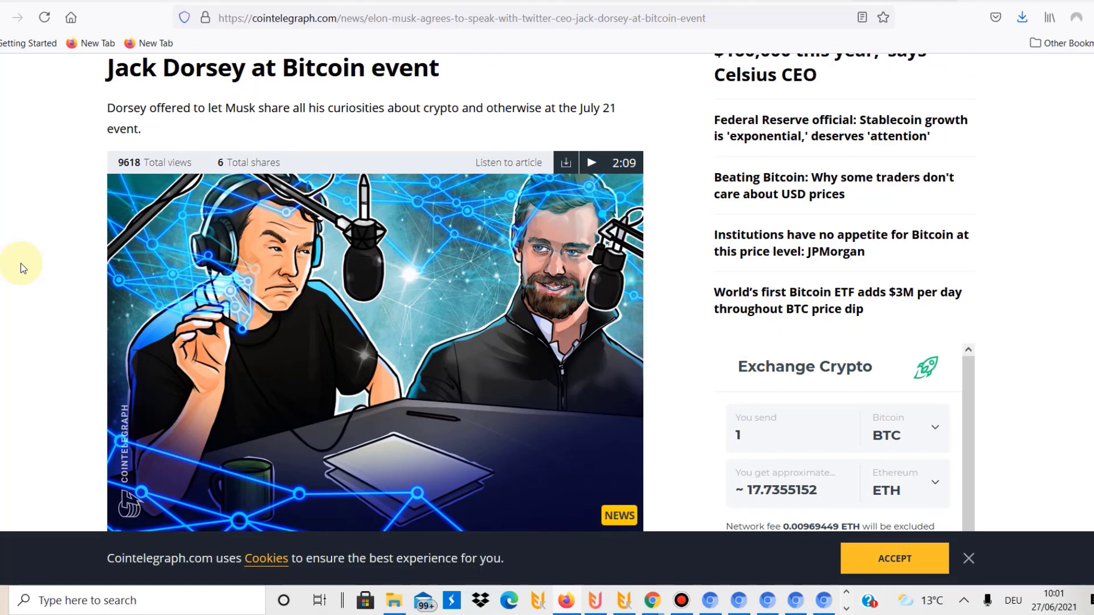
scroll(down, 3)
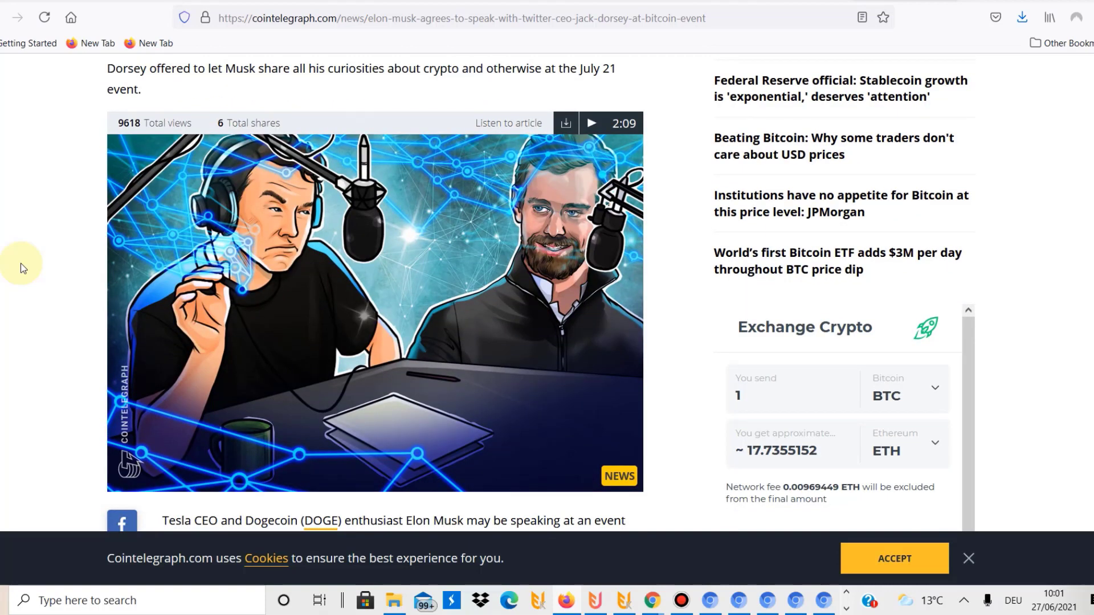
scroll(down, 3)
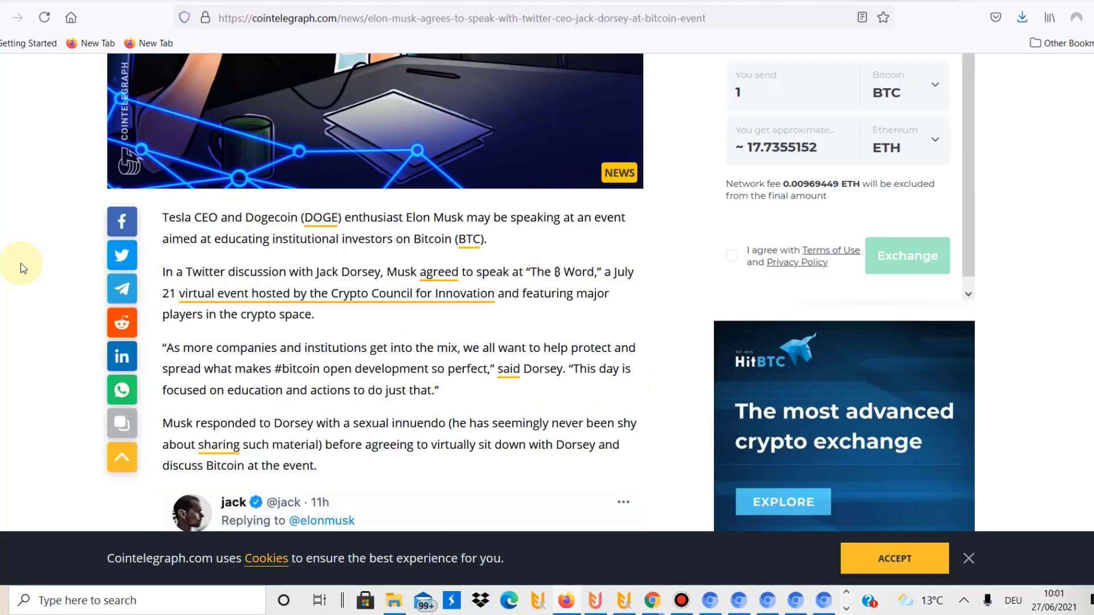
scroll(down, 3)
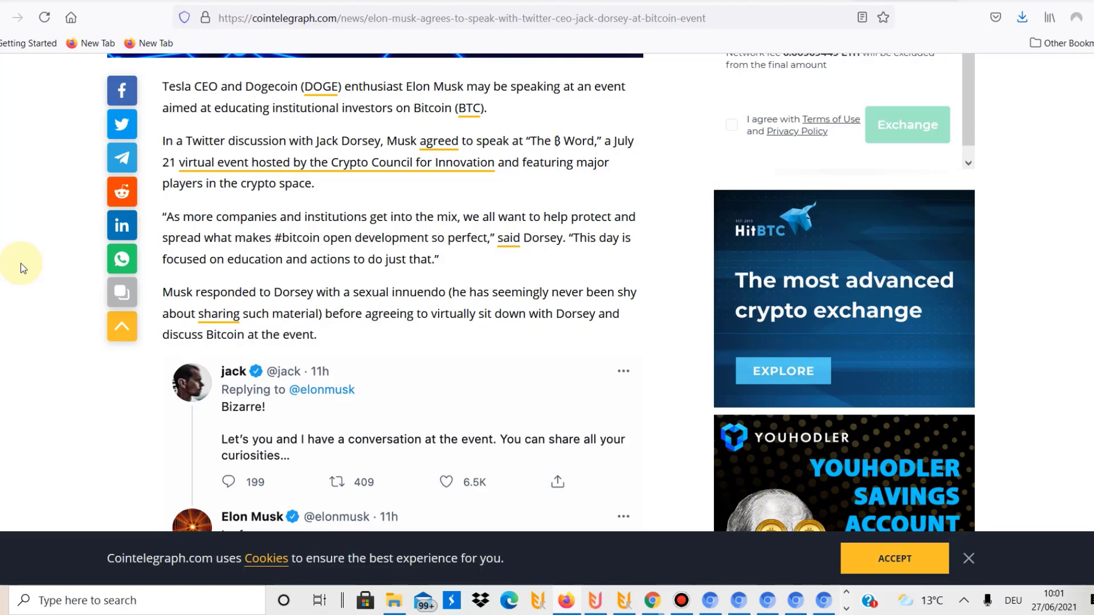
scroll(down, 3)
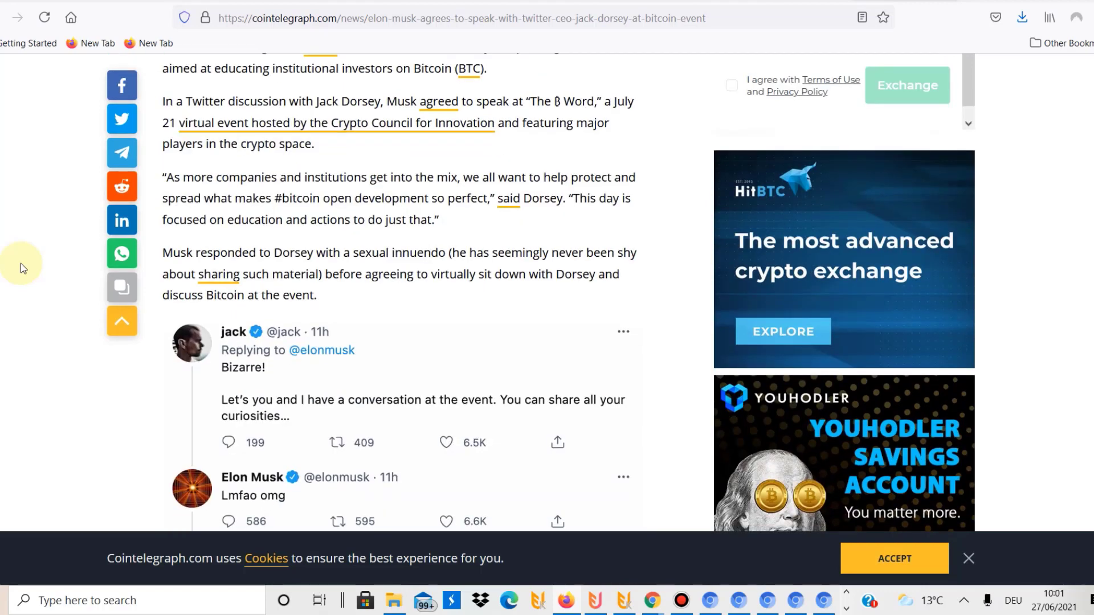
scroll(down, 3)
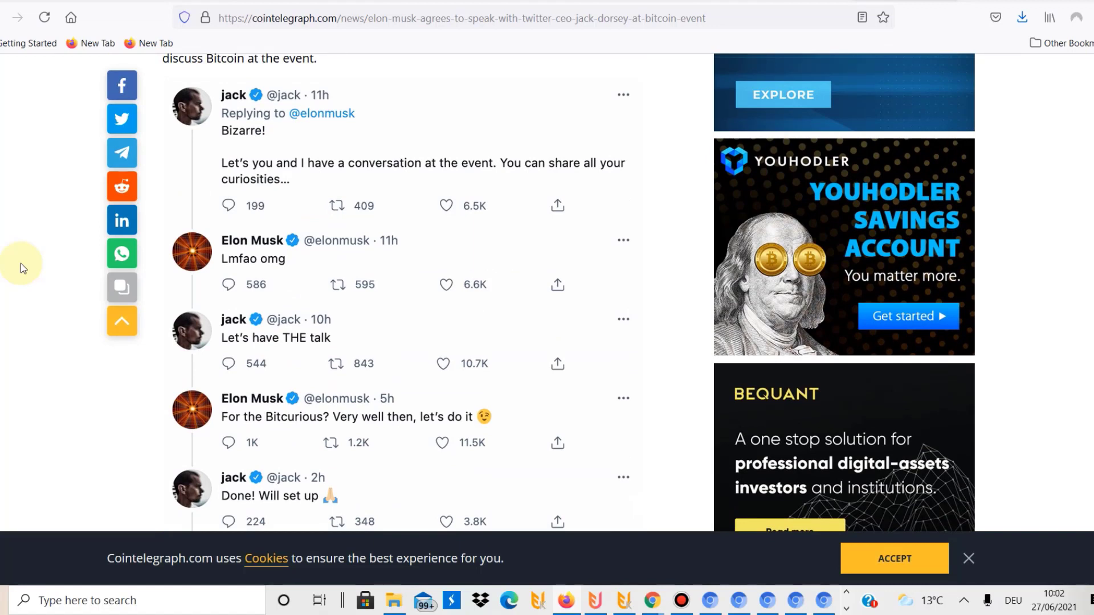
scroll(down, 3)
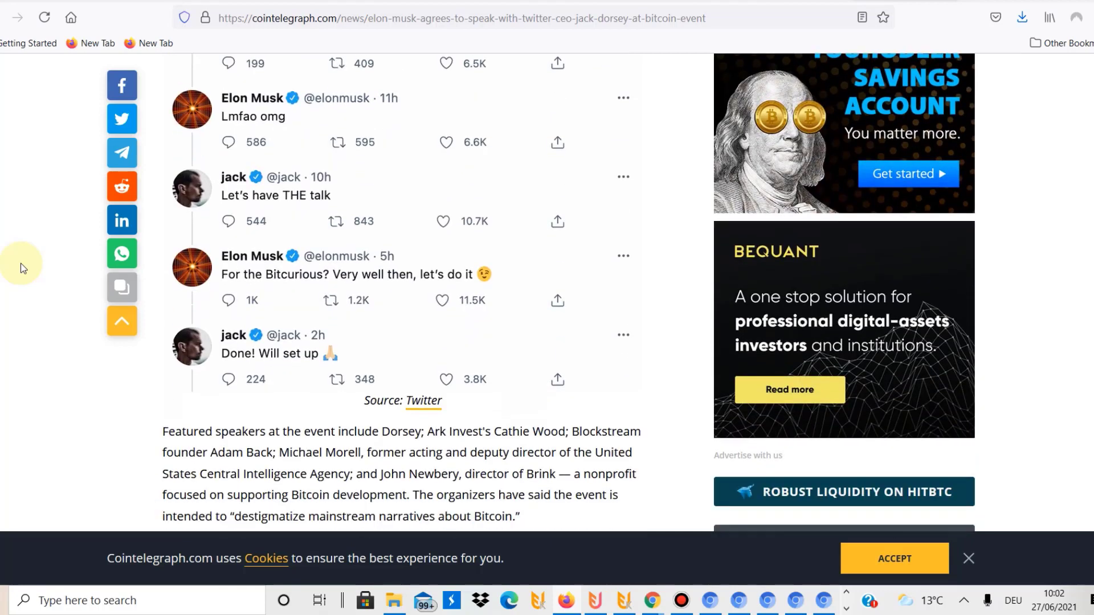
scroll(down, 3)
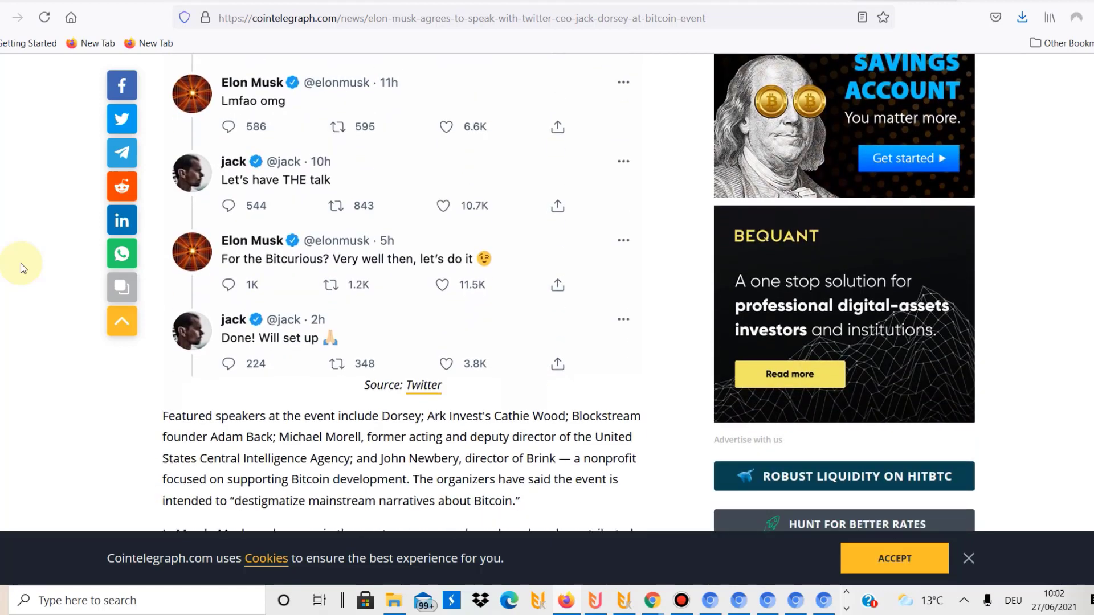